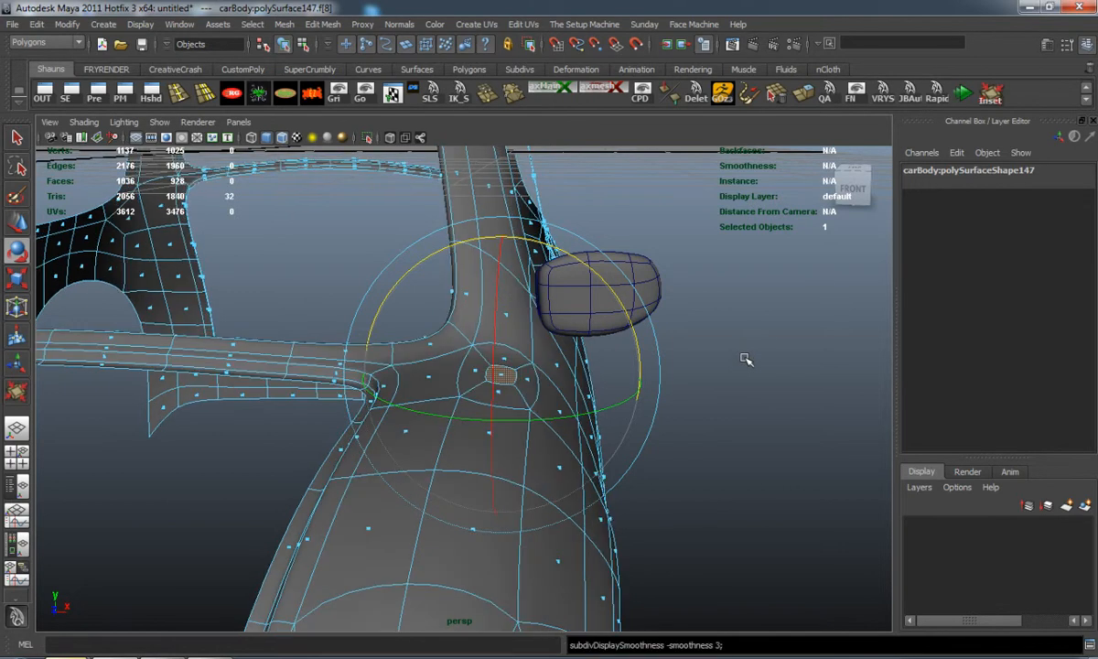
Orbit close above the attachment face and bring up its face editing options.
drag(746, 358, 681, 382)
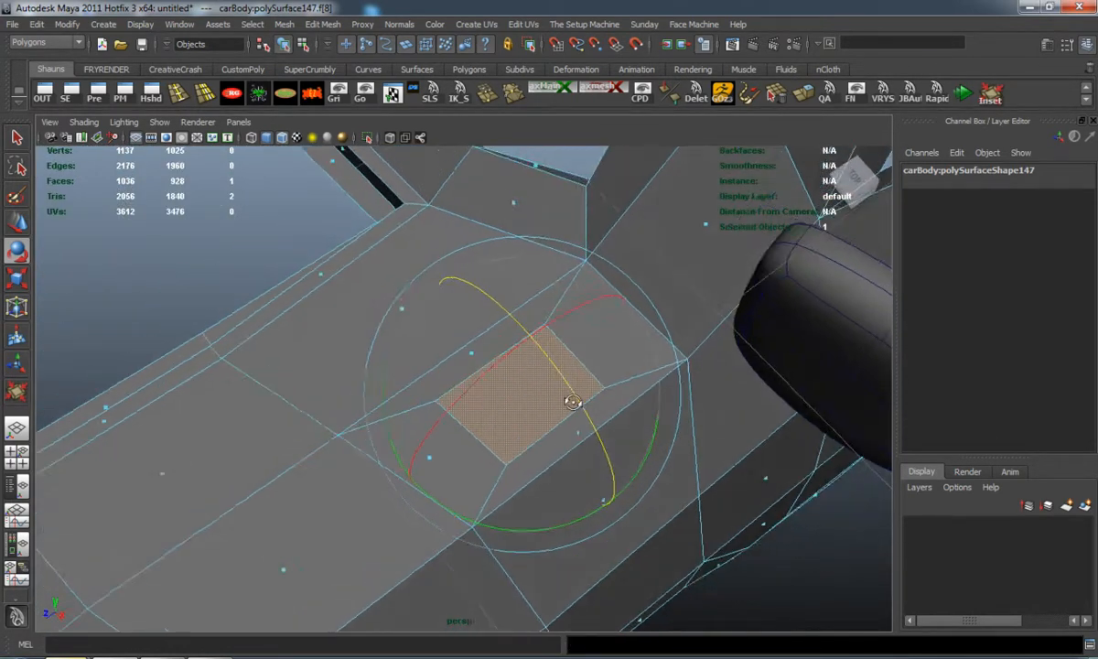
drag(572, 402, 353, 371)
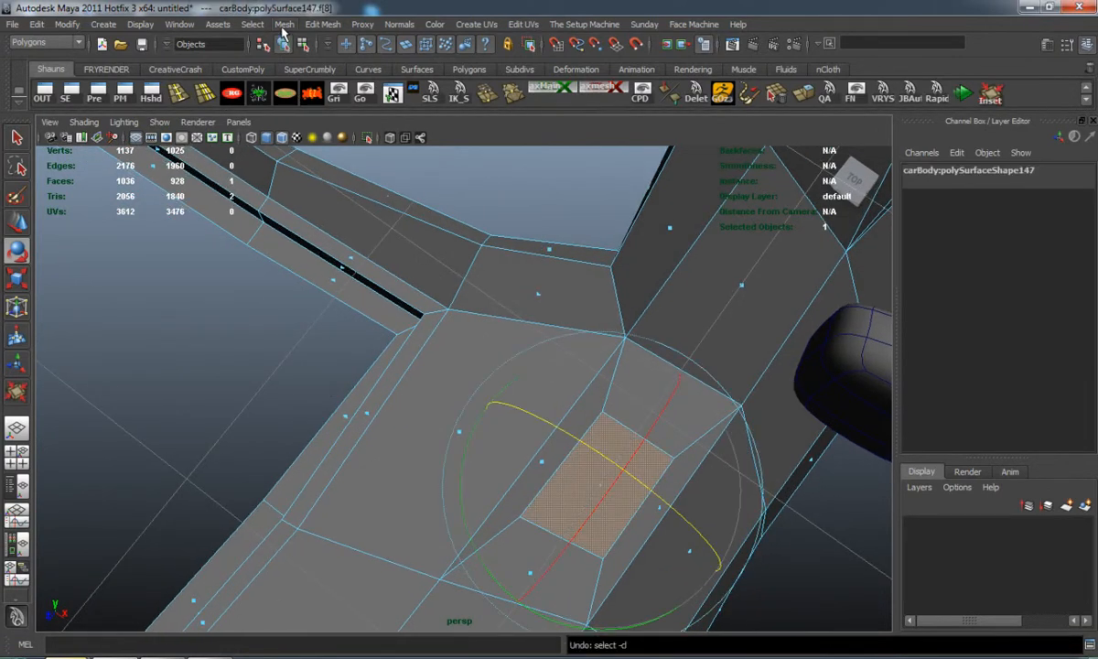
right_click(448, 366)
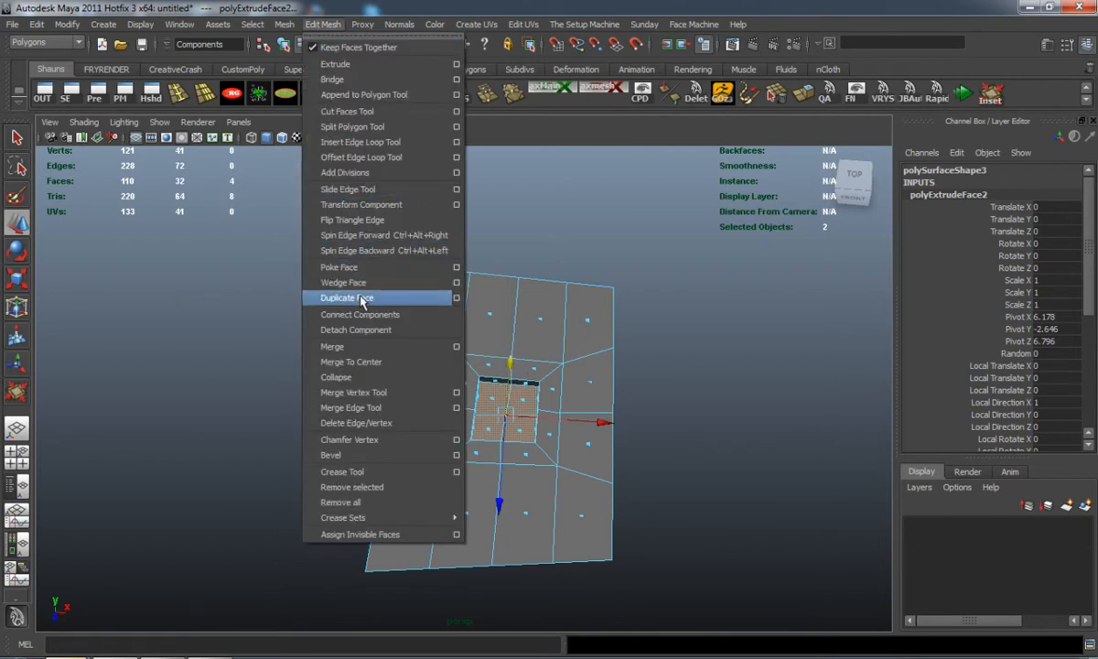
Duplicate the plate's centre face and begin an EP curve from the plate.
click(346, 298)
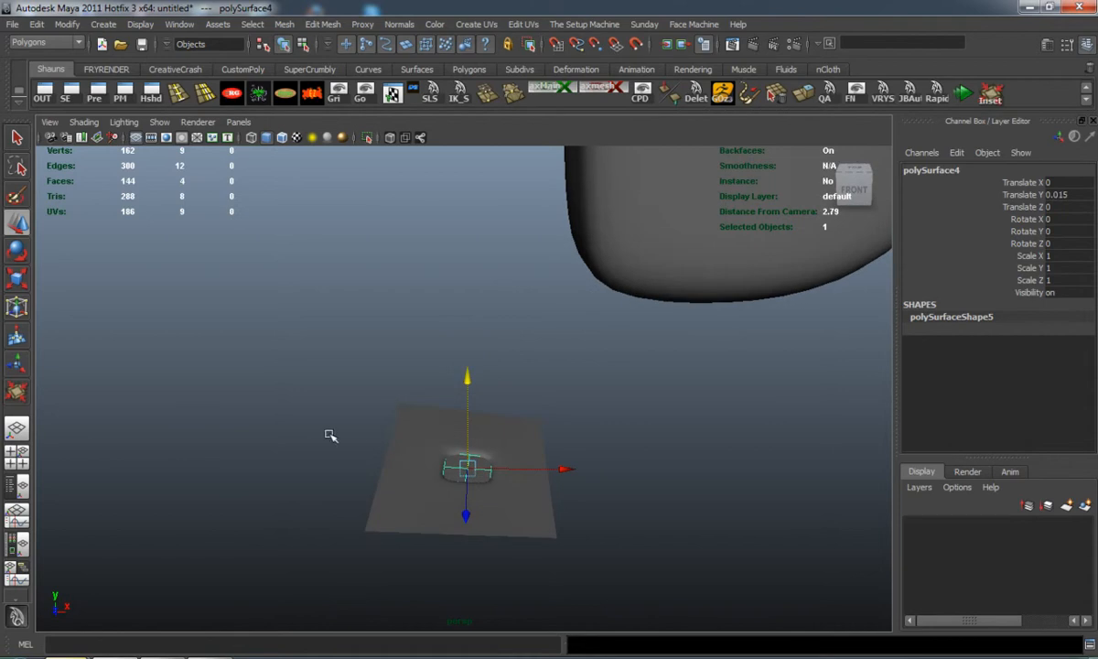
click(103, 24)
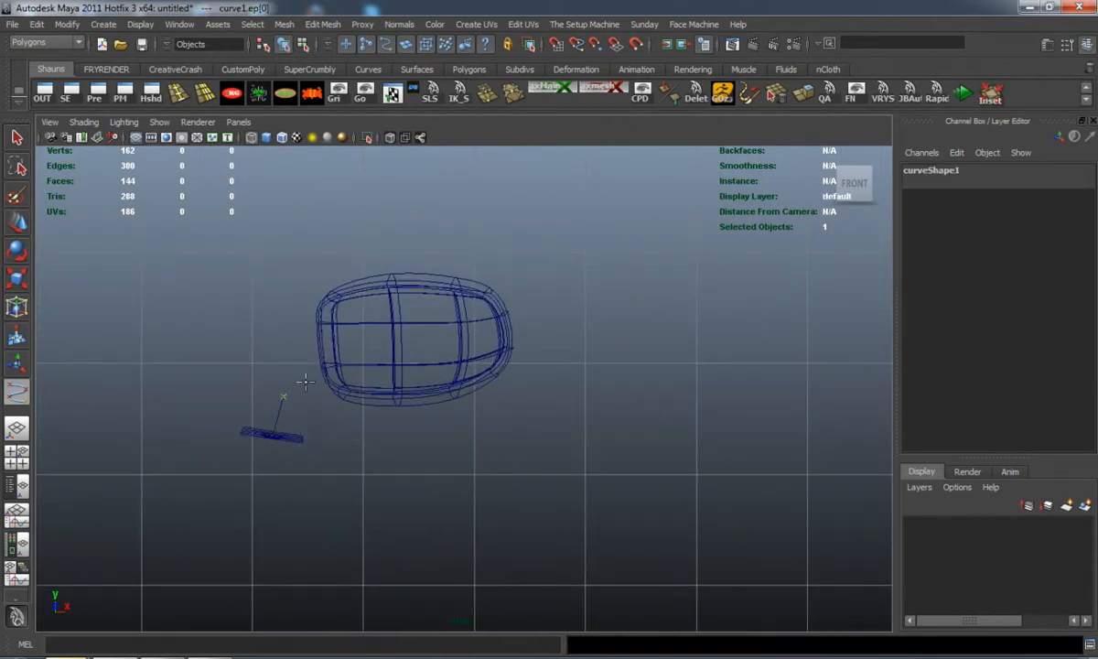
Place the path curve's next point and shift the curve between plate and head.
click(402, 334)
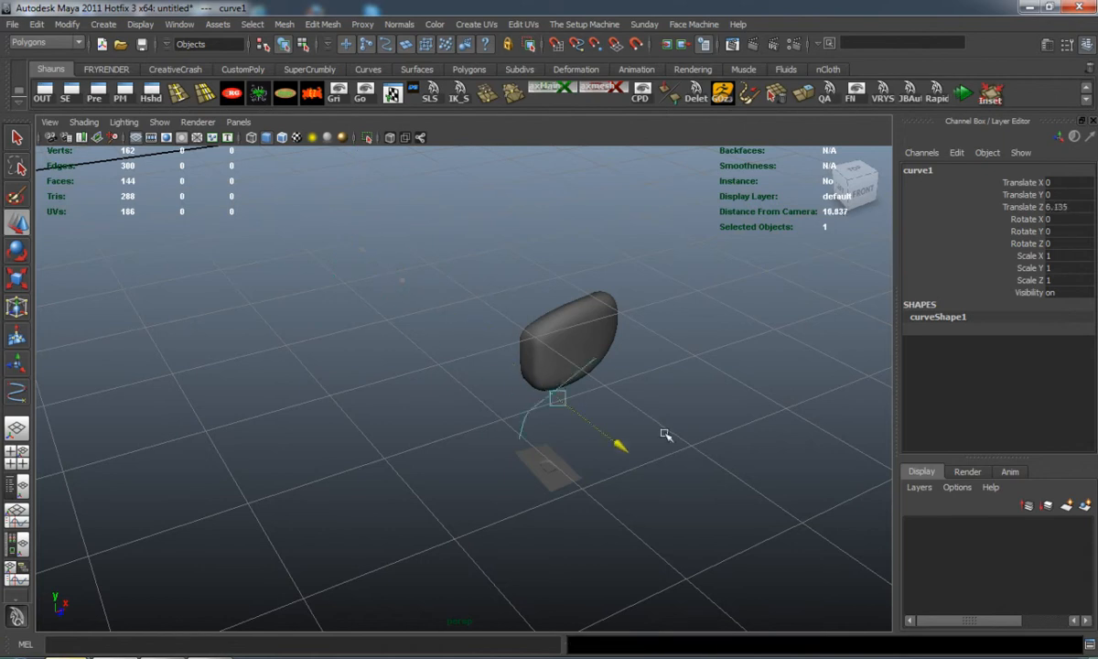
drag(667, 434, 651, 440)
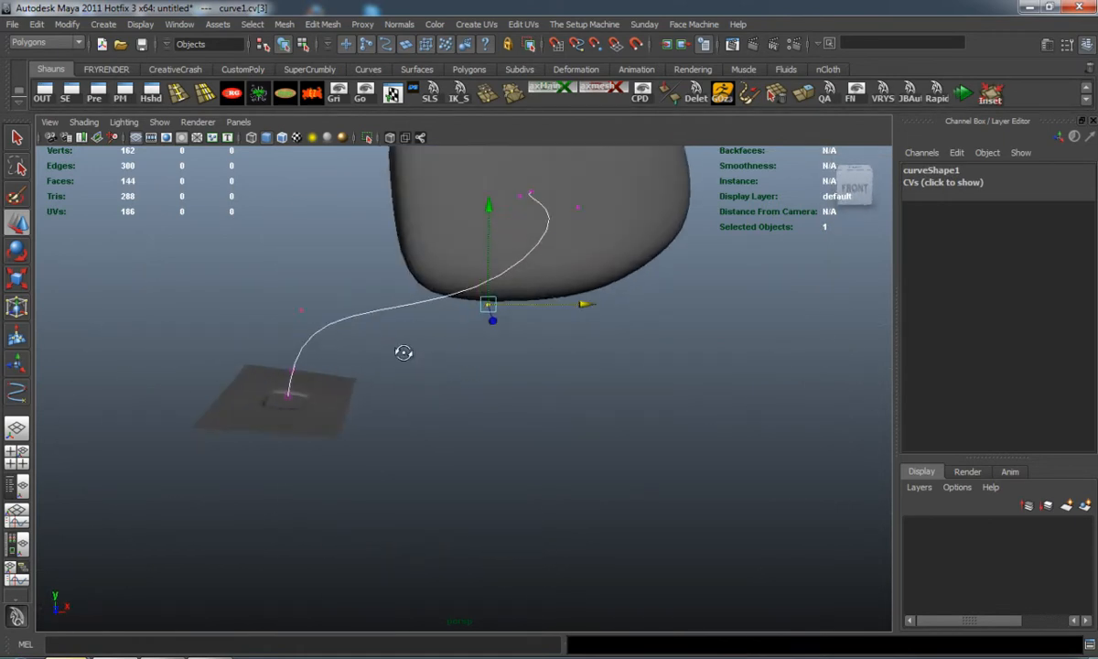
drag(404, 352, 242, 408)
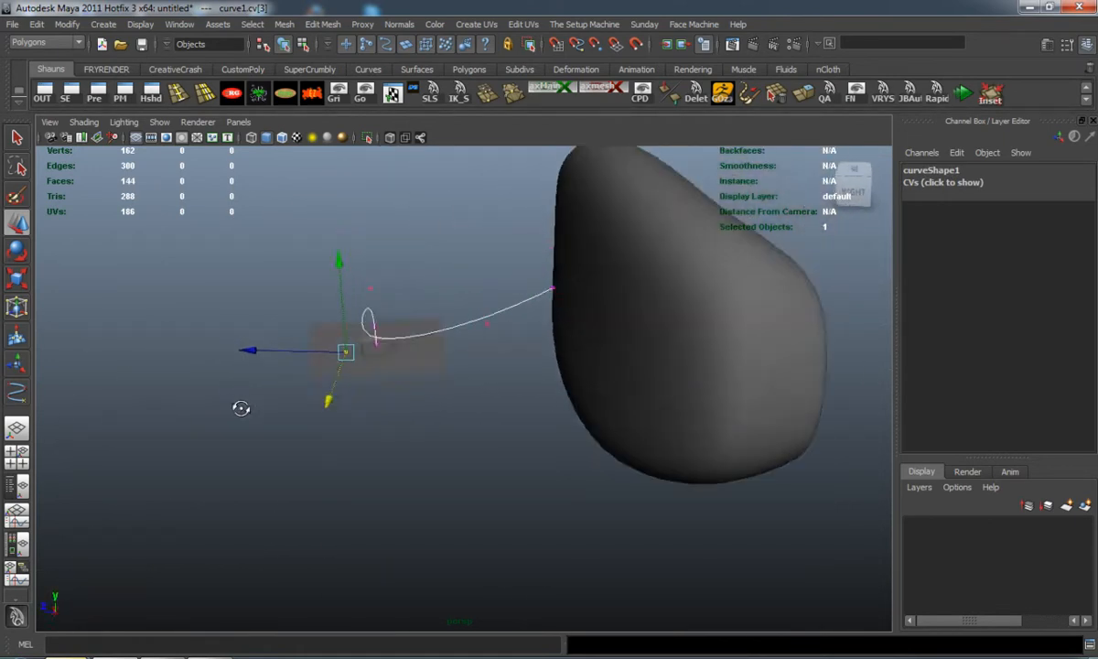
Drag the curve's points to bend it, raising its end into the mirror head.
drag(458, 366, 421, 274)
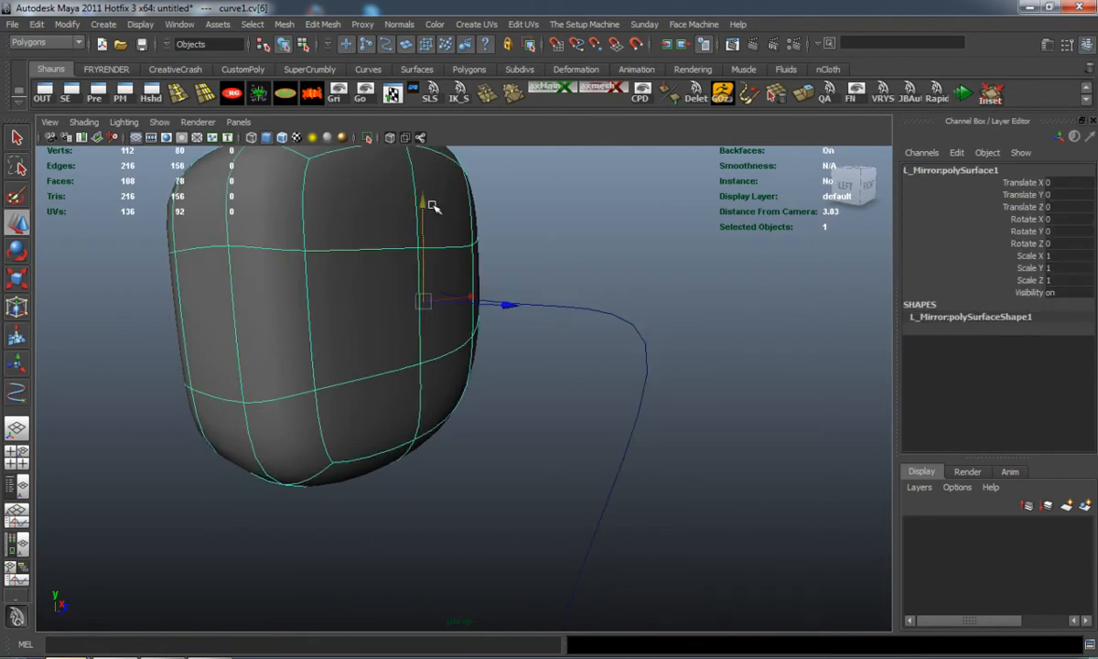
click(437, 300)
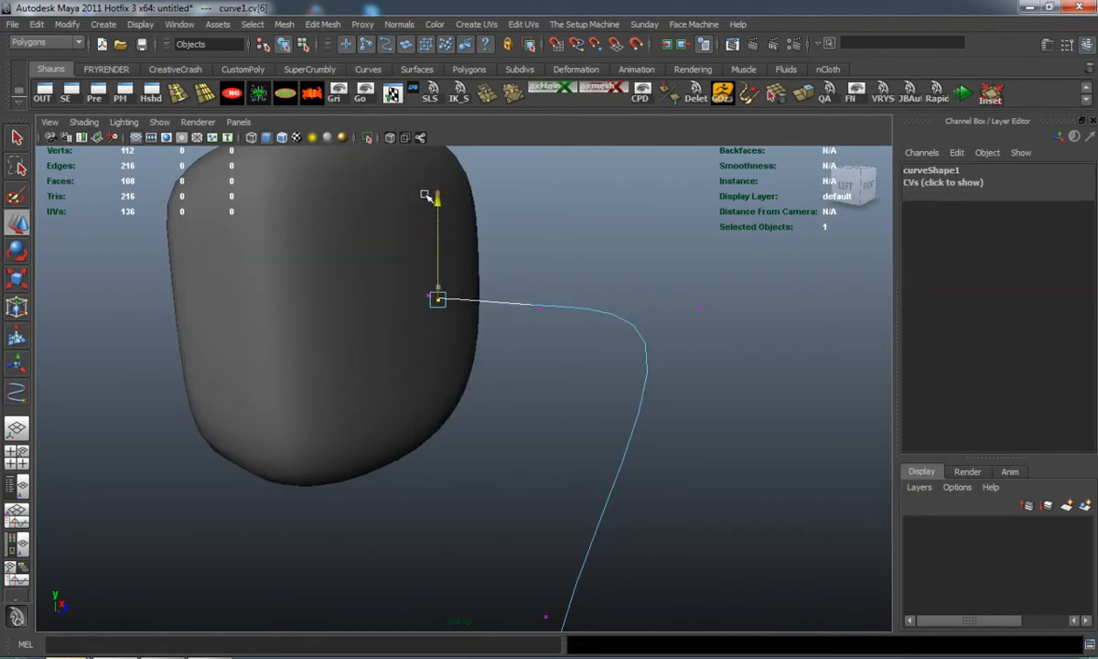
drag(439, 293, 408, 362)
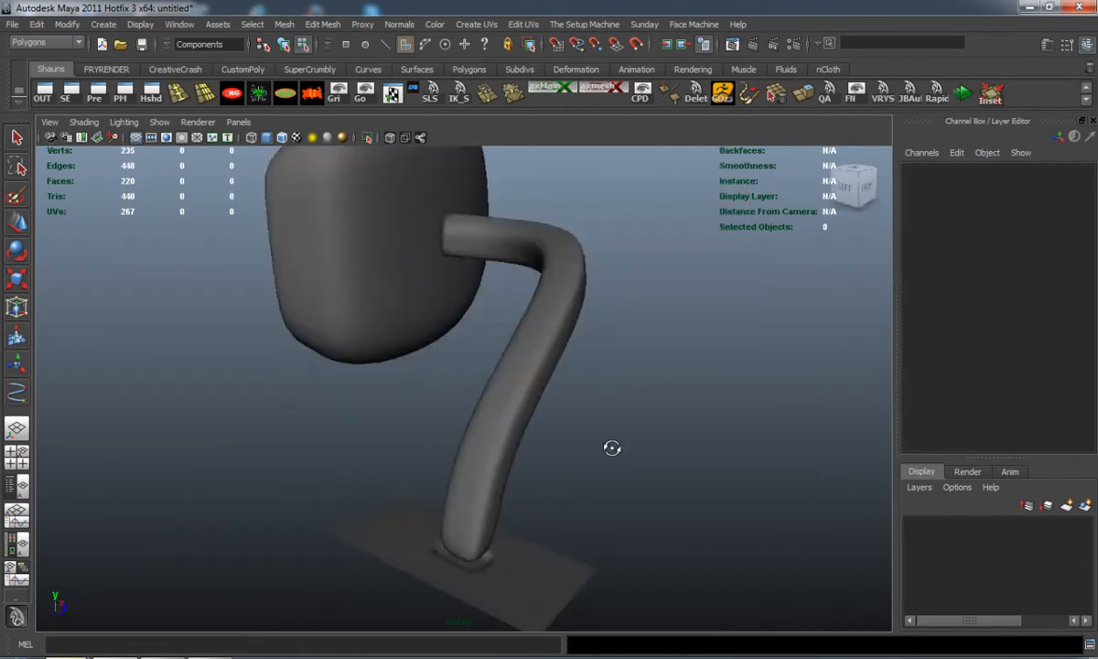
Inspect the extruded arm's upper bend and move the mirror head onto its tip.
drag(612, 447, 626, 438)
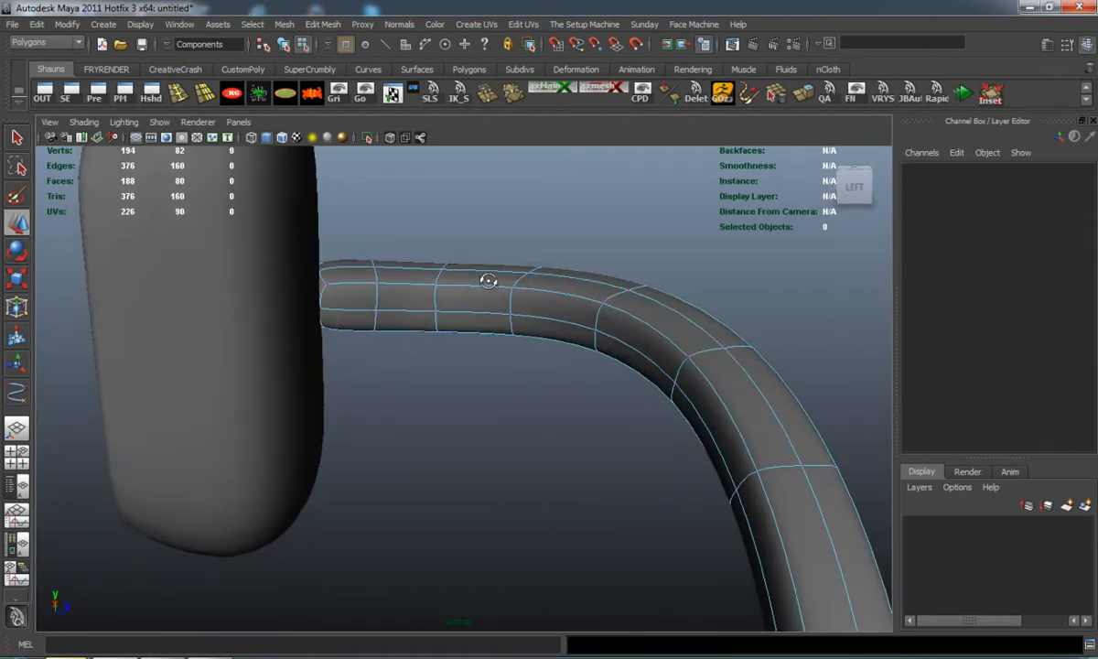
drag(487, 279, 202, 375)
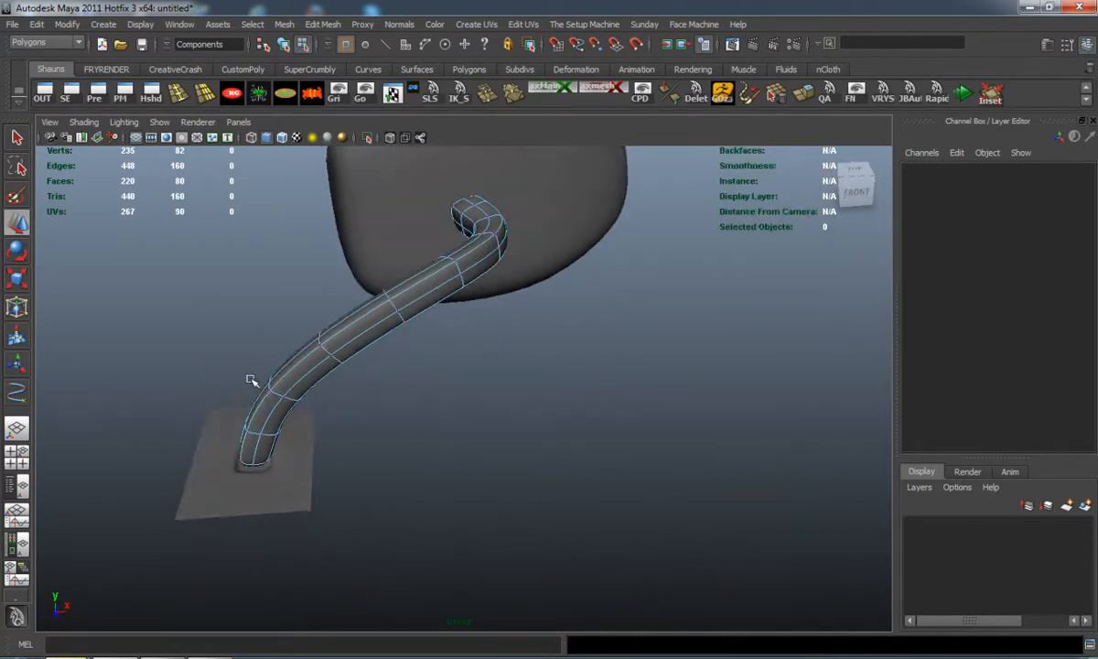
right_click(421, 389)
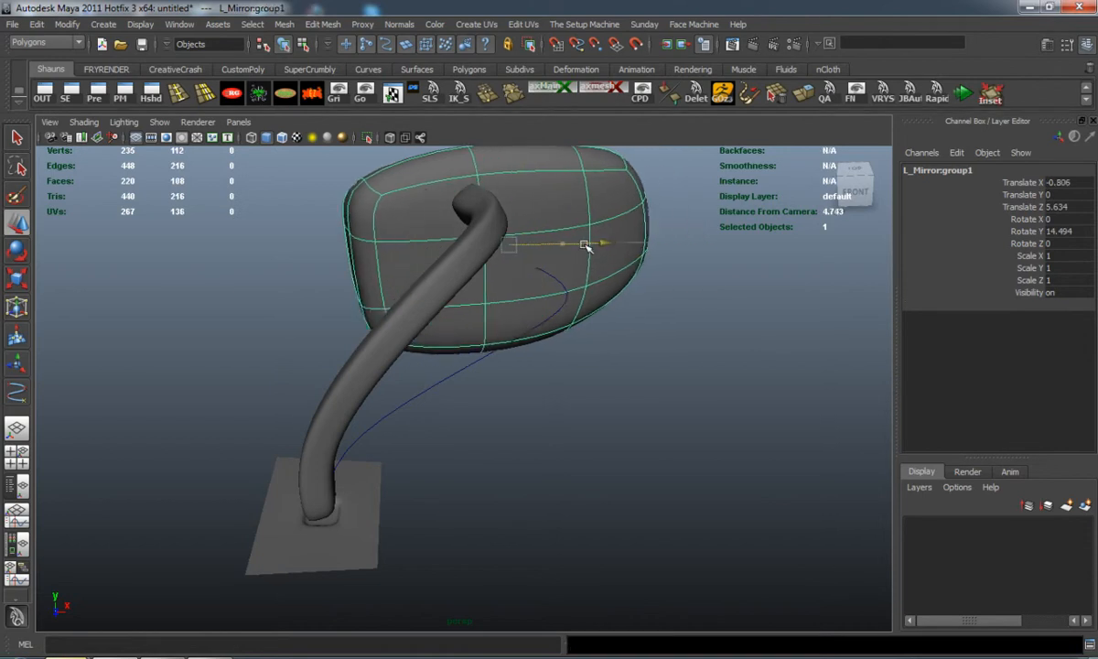
drag(584, 245, 492, 169)
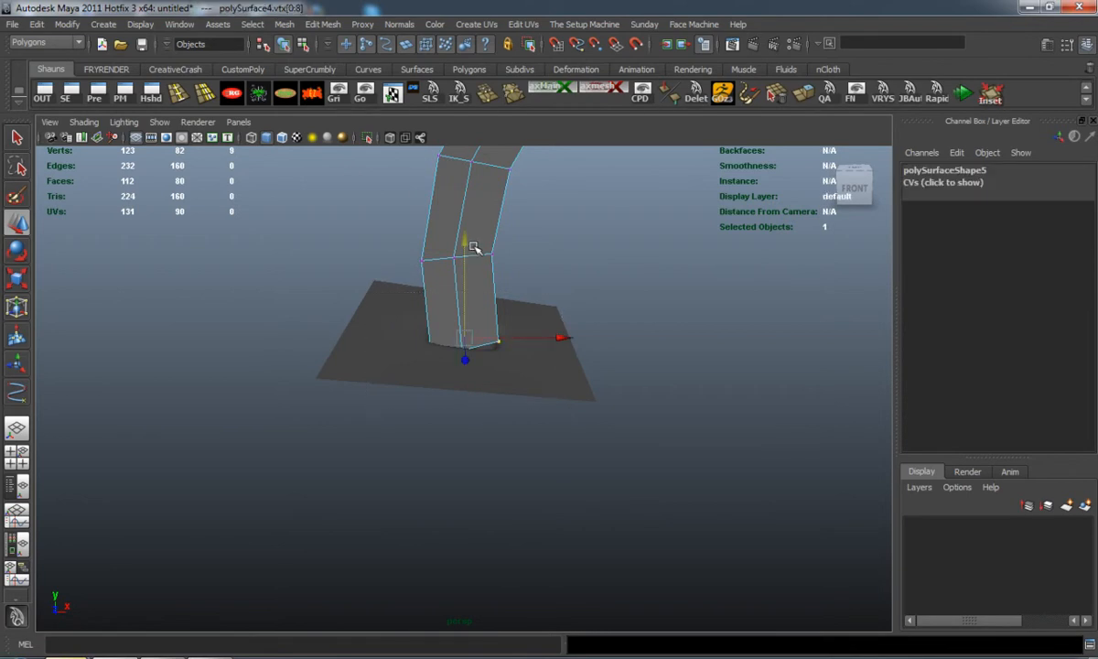
Drag the arm's bottom vertices down onto the base plate.
drag(468, 243, 465, 361)
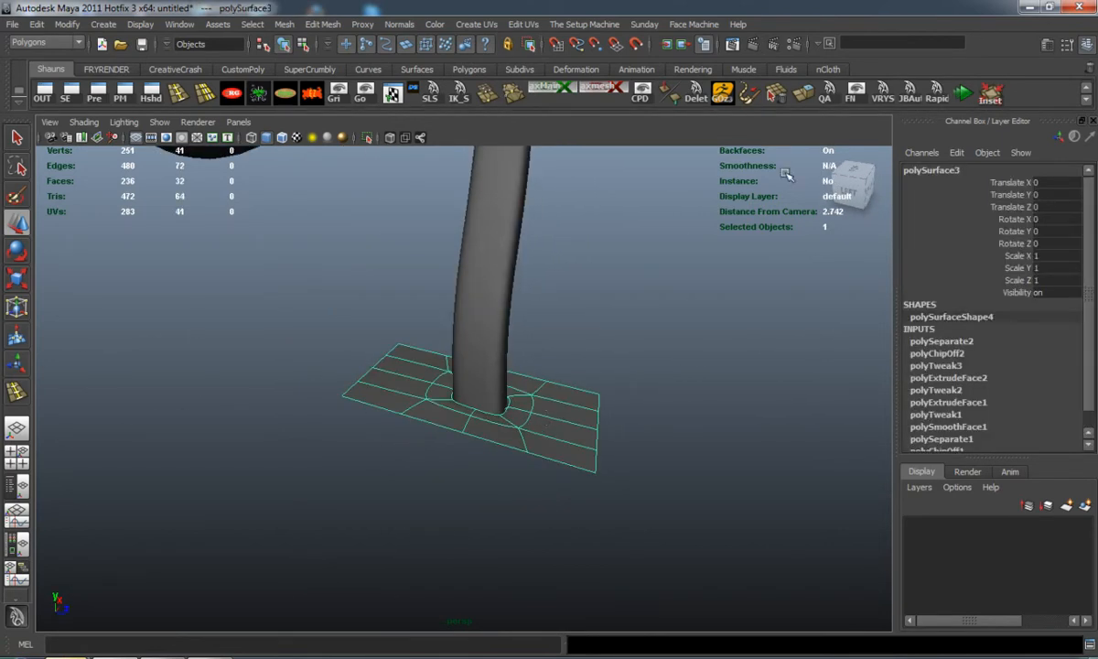
Pull the base plate's extruded border down to thicken it, then orbit the finished mirror.
click(796, 94)
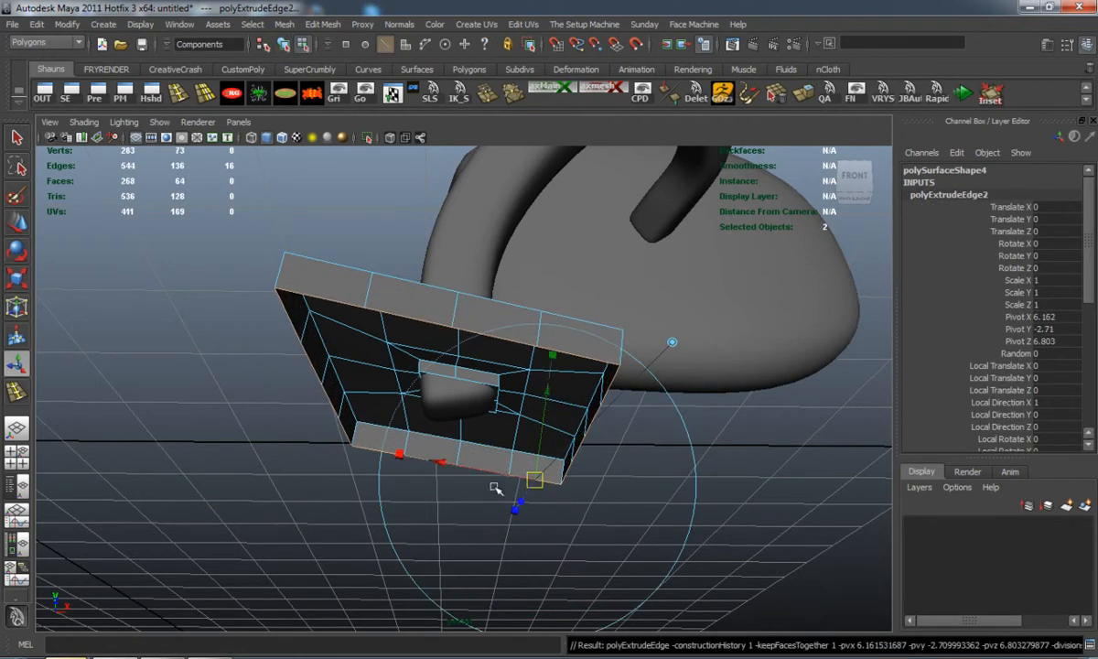
drag(535, 481, 526, 495)
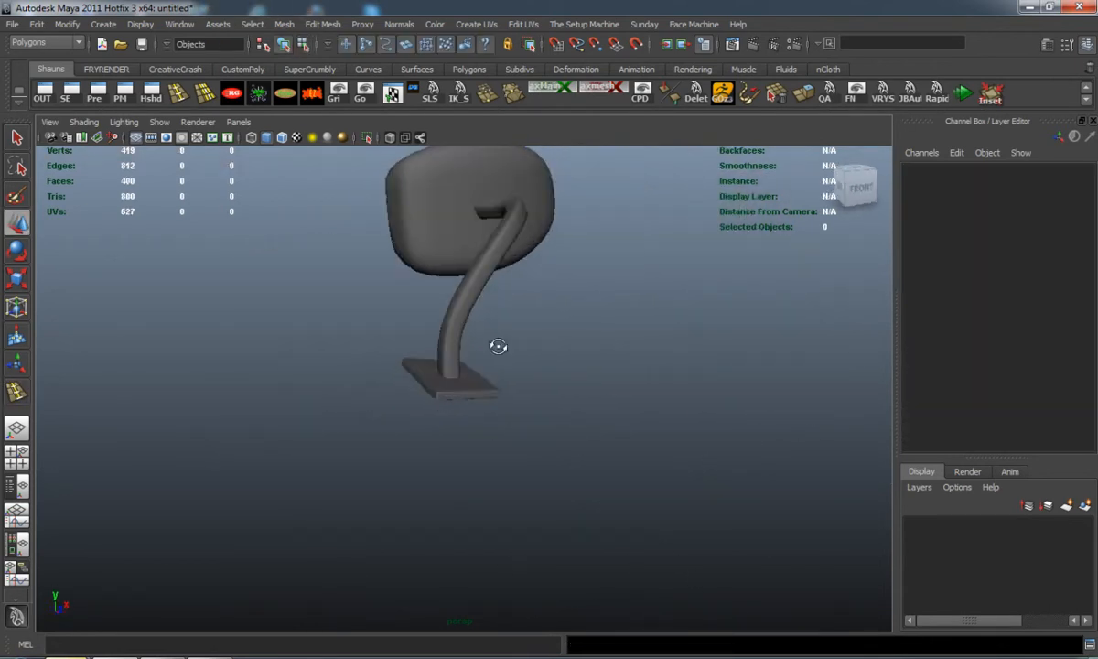
drag(498, 346, 269, 366)
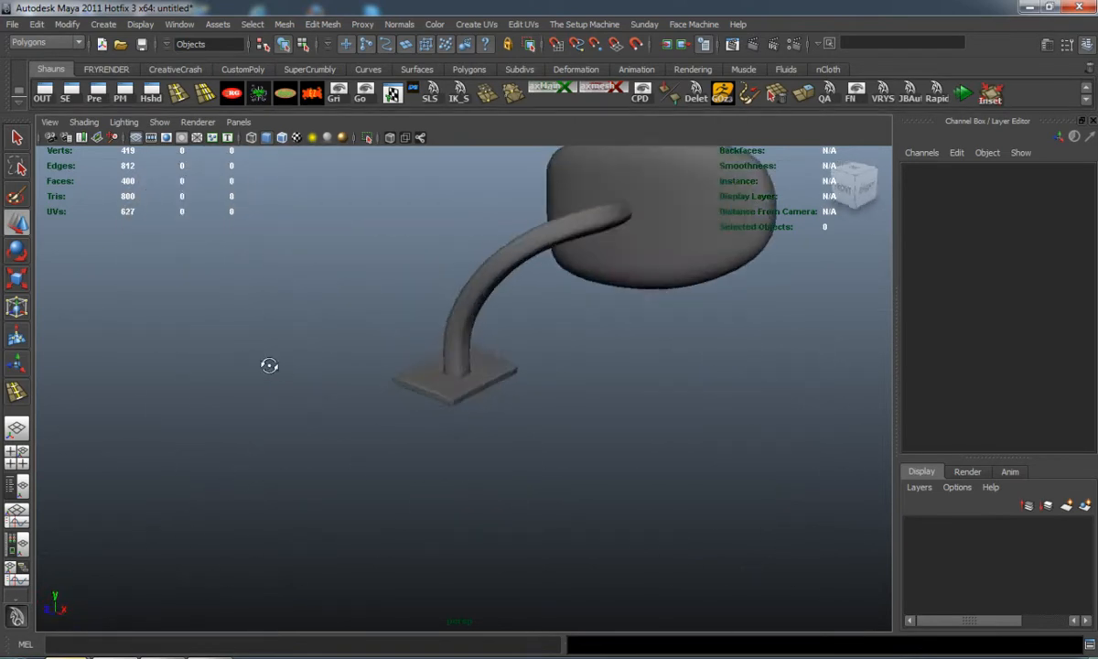